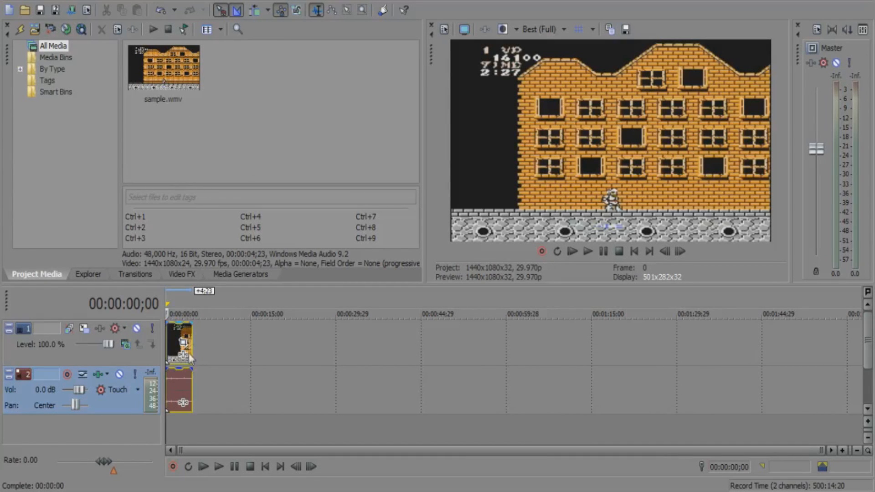
{"action": "mouse_move", "coordinate": [158, 146]}
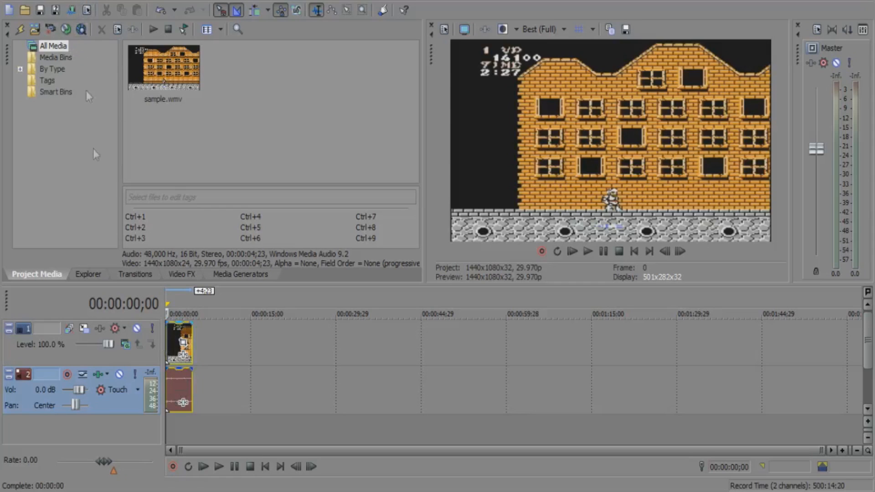
{"action": "mouse_move", "coordinate": [318, 274]}
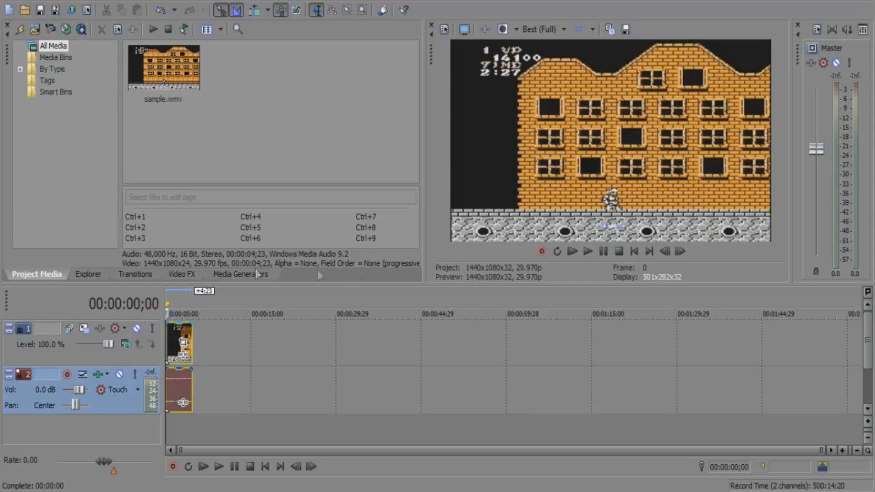
{"action": "mouse_move", "coordinate": [587, 251]}
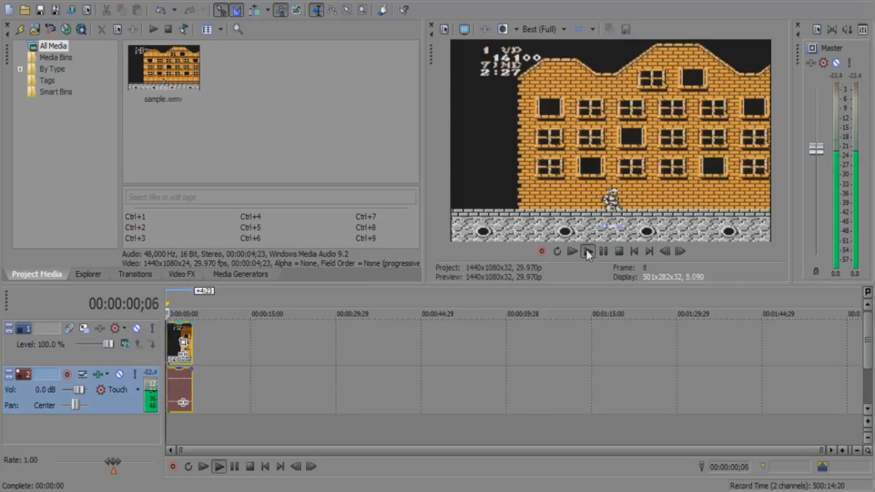
- Preview the clip's audio at its original level, then stop and return to the start
{"action": "left_click", "coordinate": [571, 252]}
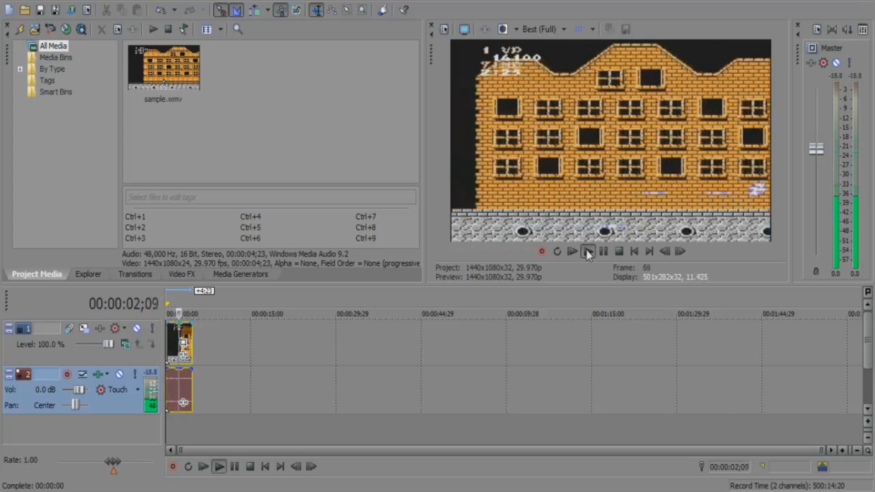
{"action": "left_click", "coordinate": [587, 252]}
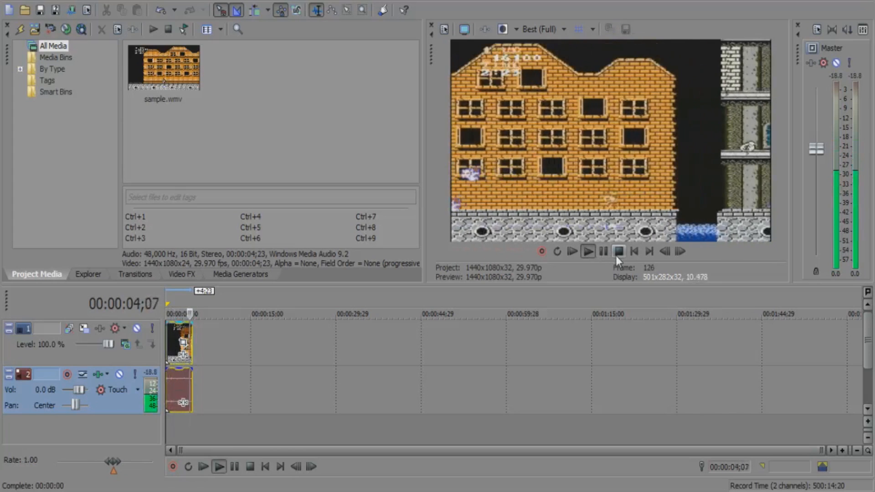
{"action": "left_click", "coordinate": [618, 251]}
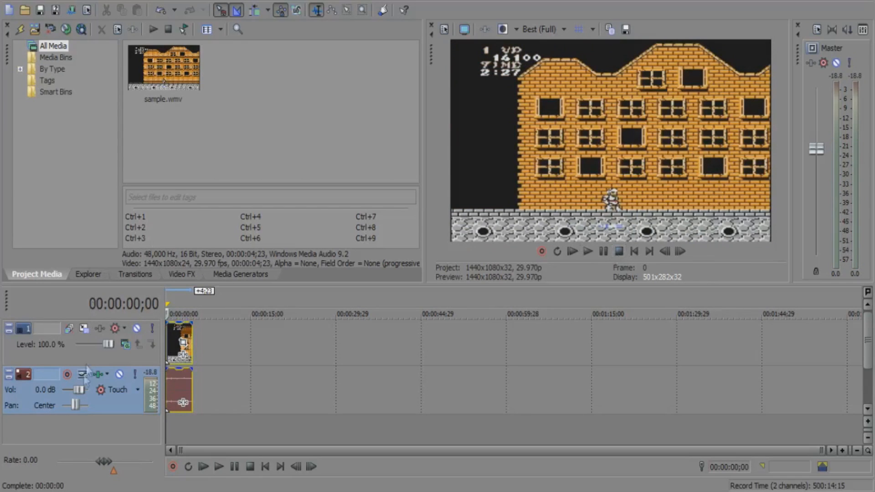
{"action": "mouse_move", "coordinate": [8, 398]}
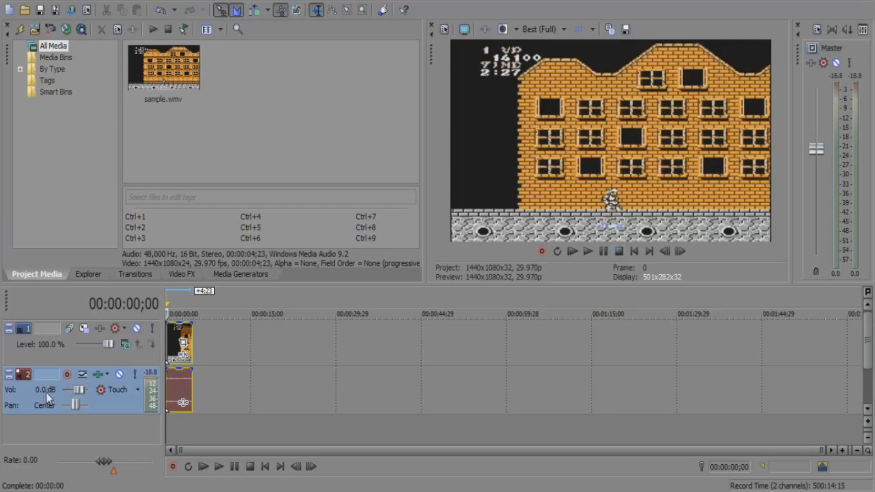
{"action": "mouse_move", "coordinate": [81, 396]}
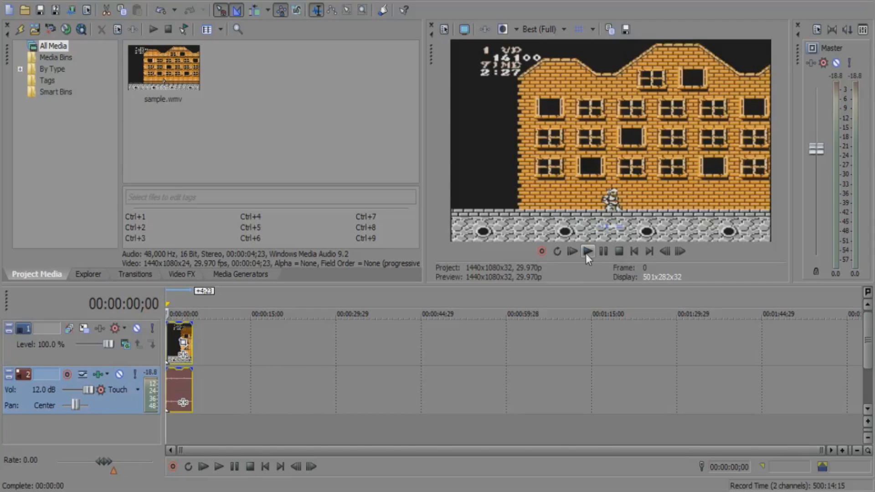
{"action": "left_click", "coordinate": [587, 252]}
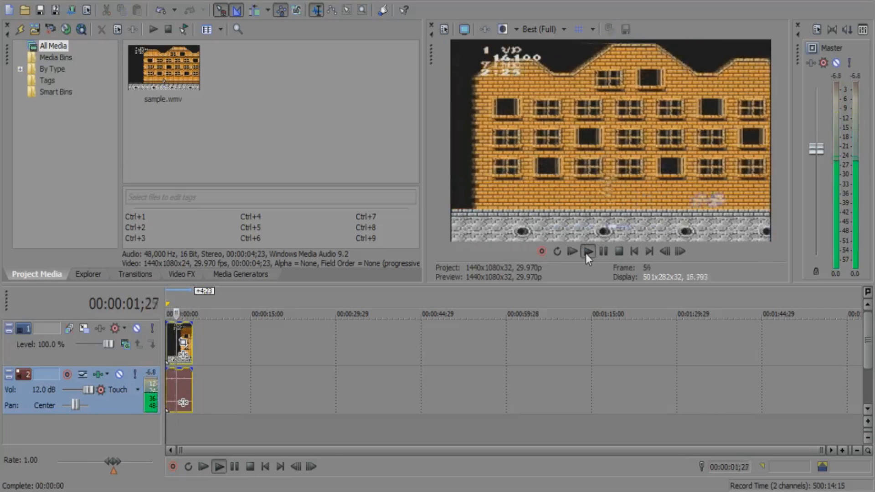
{"action": "left_click", "coordinate": [586, 252]}
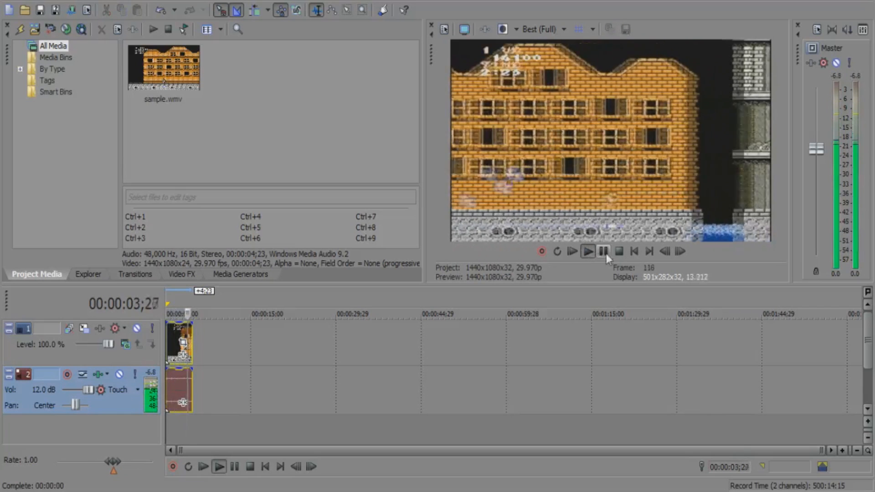
{"action": "left_click", "coordinate": [618, 251]}
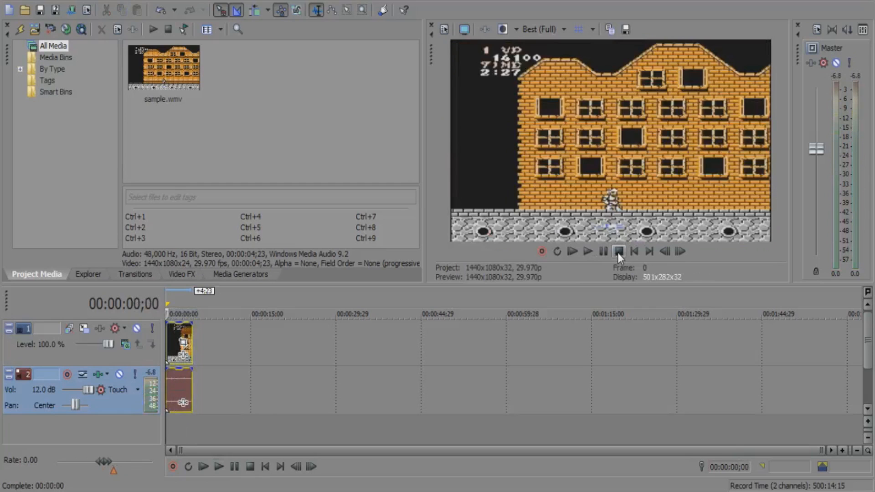
{"action": "left_click", "coordinate": [603, 251]}
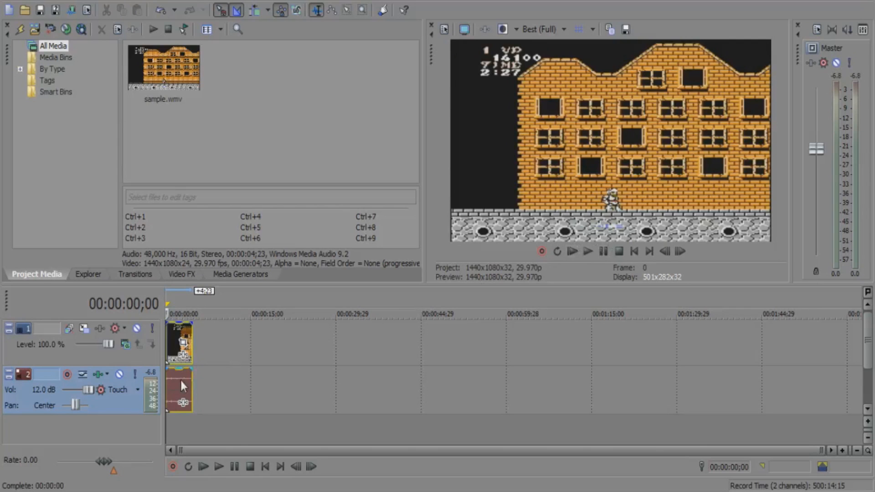
- Normalize the timeline audio event via its Switches menu so it peaks near 11.8 dB
{"action": "right_click", "coordinate": [181, 391]}
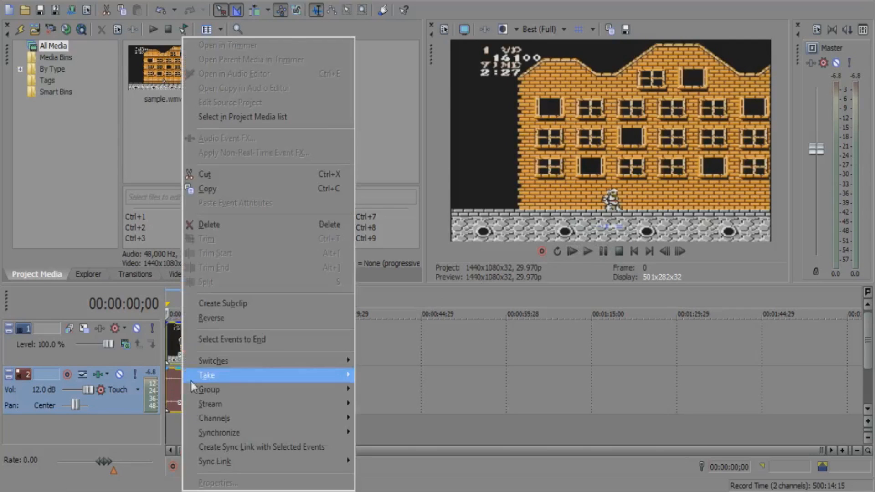
{"action": "mouse_move", "coordinate": [214, 360]}
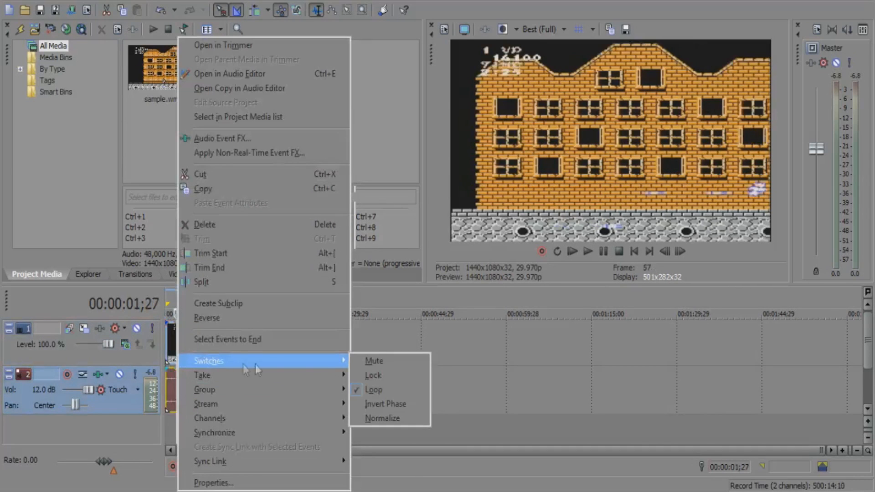
{"action": "mouse_move", "coordinate": [382, 419]}
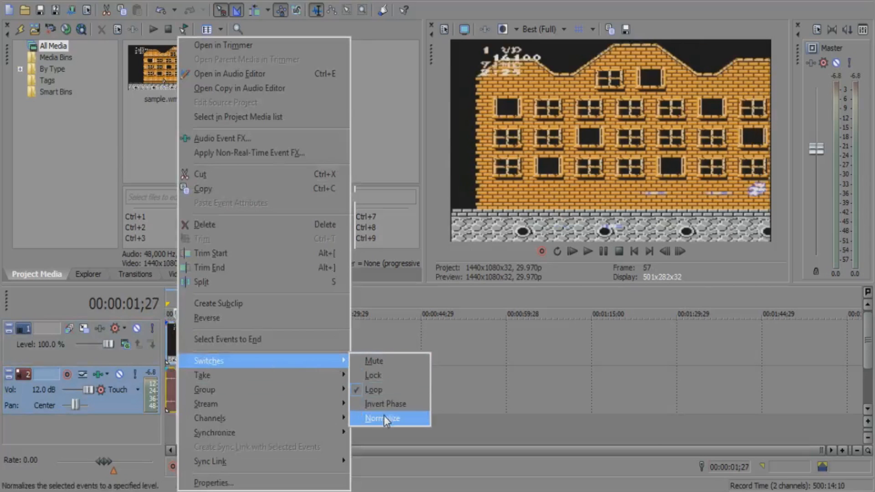
{"action": "left_click", "coordinate": [382, 418]}
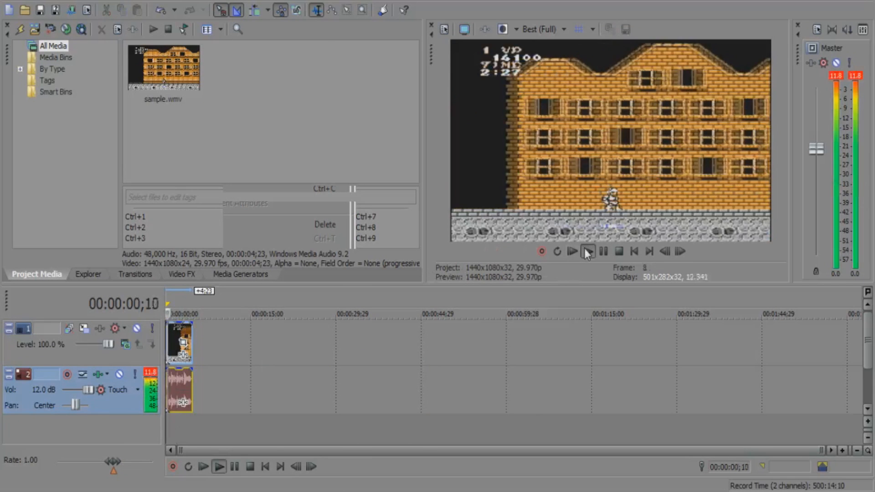
{"action": "left_click", "coordinate": [570, 251]}
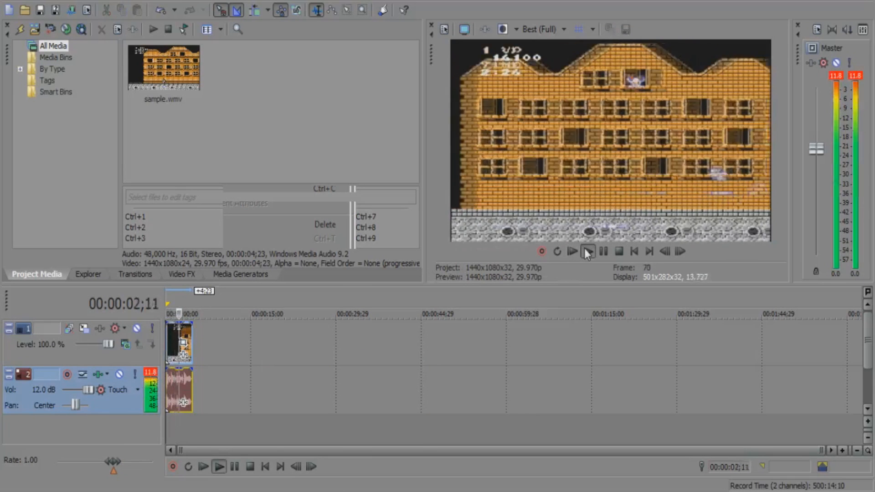
{"action": "left_click", "coordinate": [571, 252]}
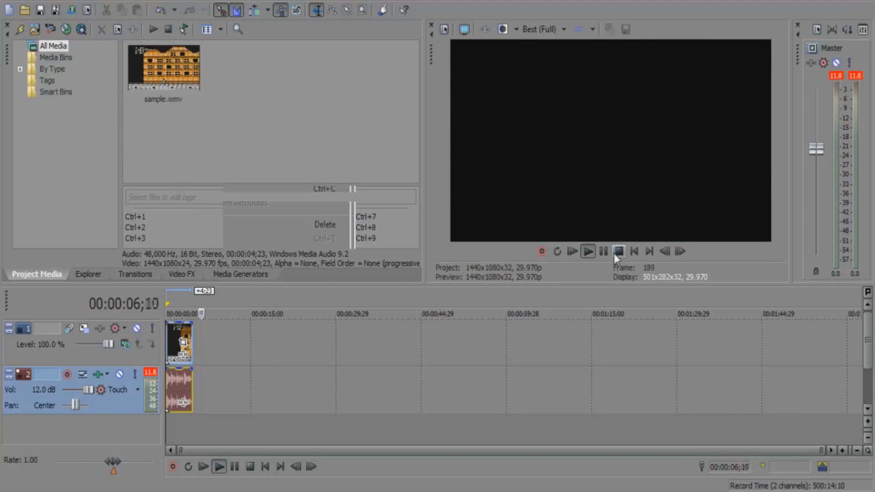
{"action": "left_click", "coordinate": [618, 251]}
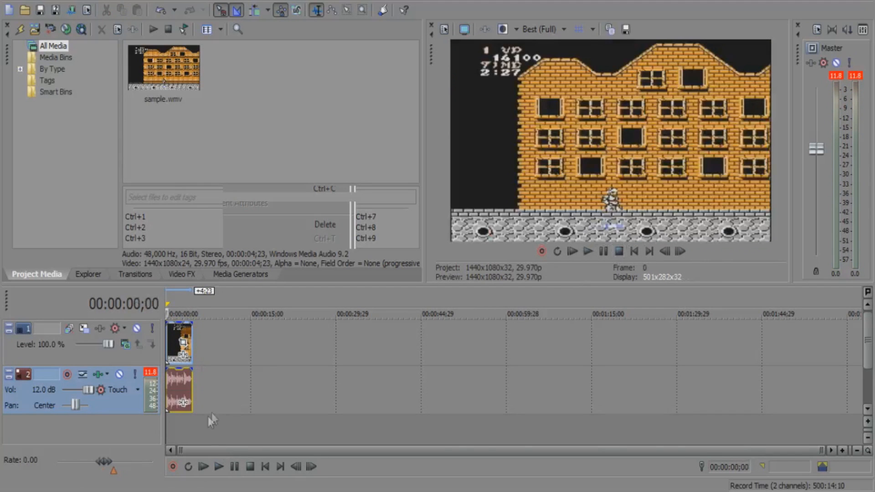